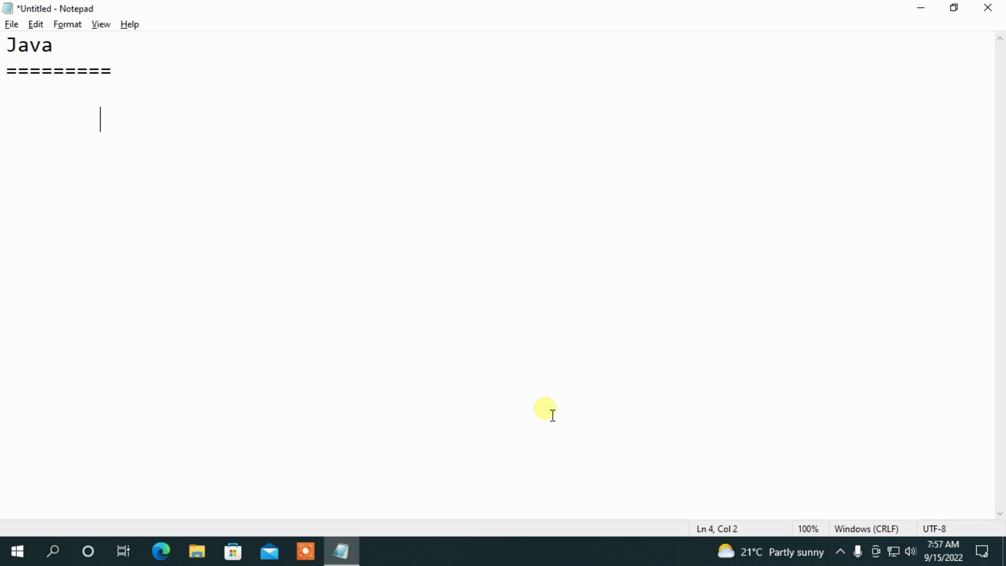
- Type 'Enterprise applications' as the first indented Java use case
text(Enterp)
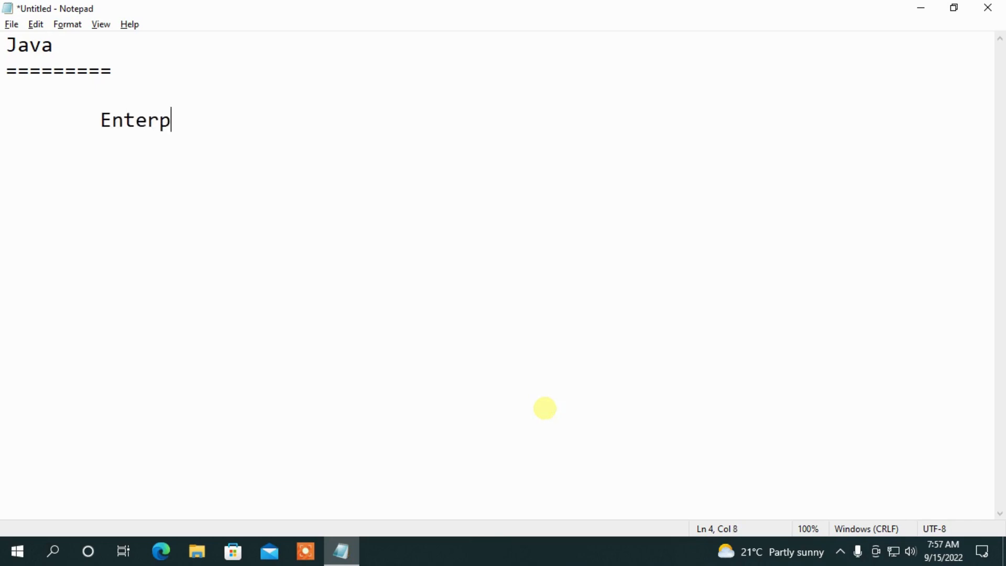
text(rise ap)
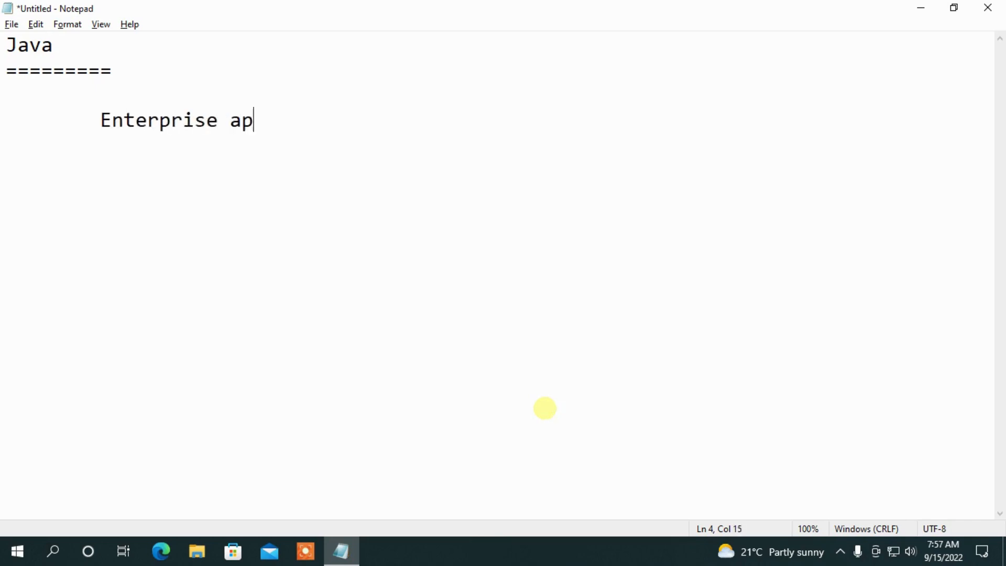
text(plications)
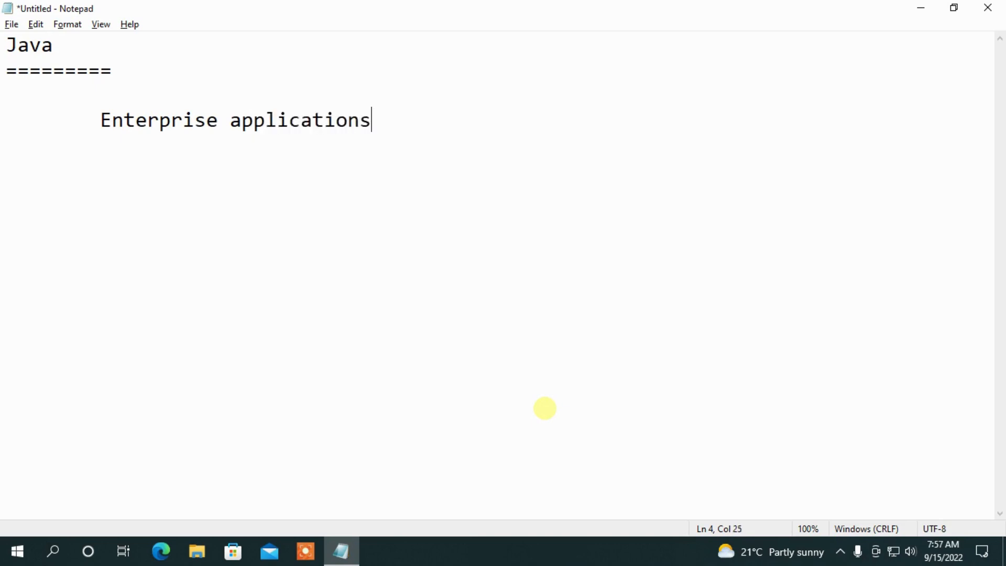
mouse_move(552, 415)
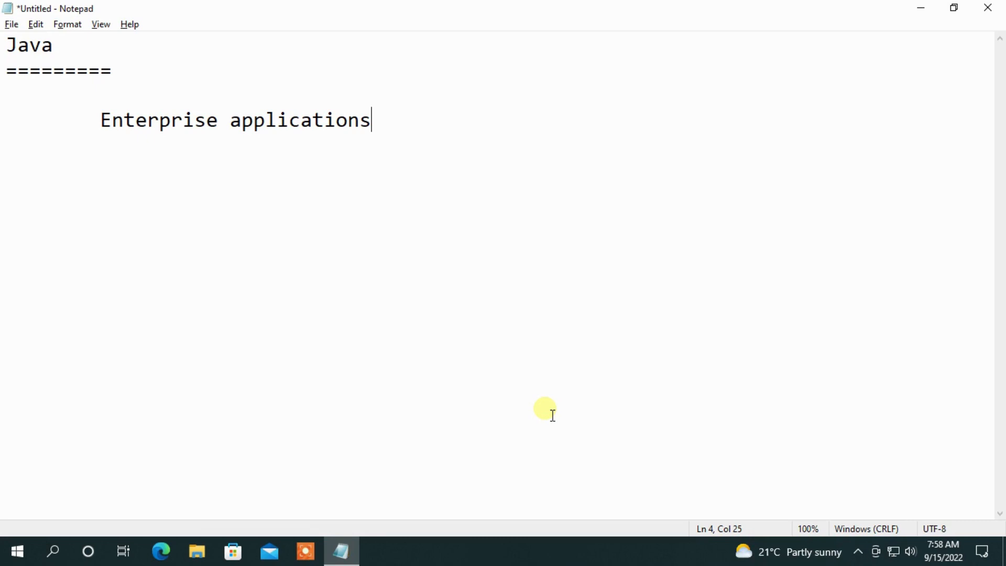
- Add an underlined 'Python' heading with 'Web Applications' indented beneath it
text(P)
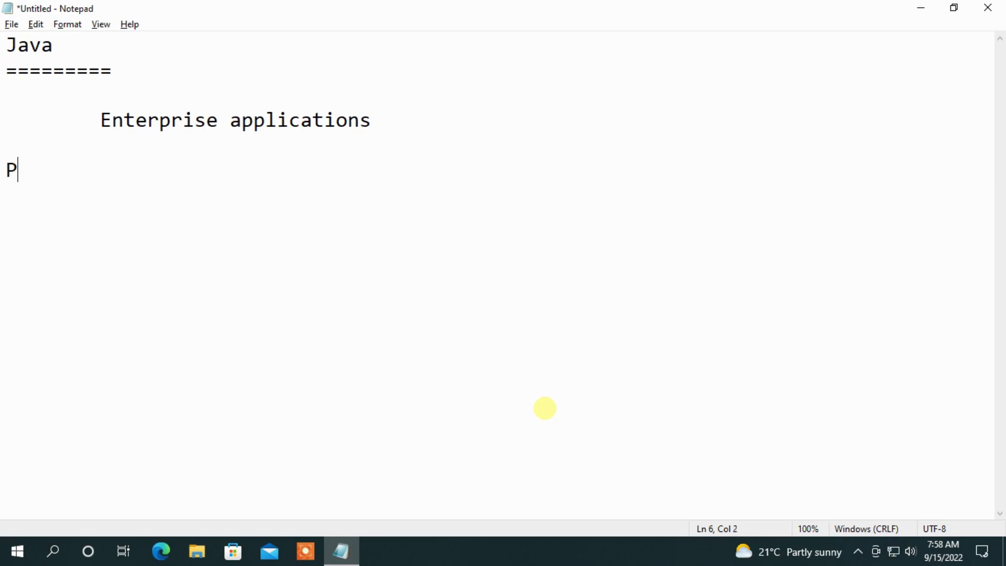
text(ython)
text(===========)
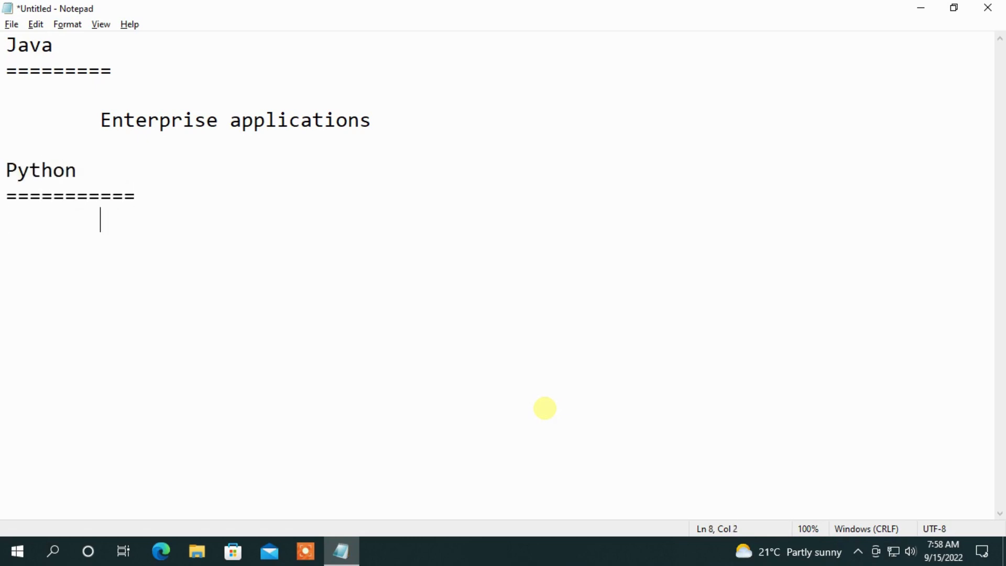
text(Web Applicatio)
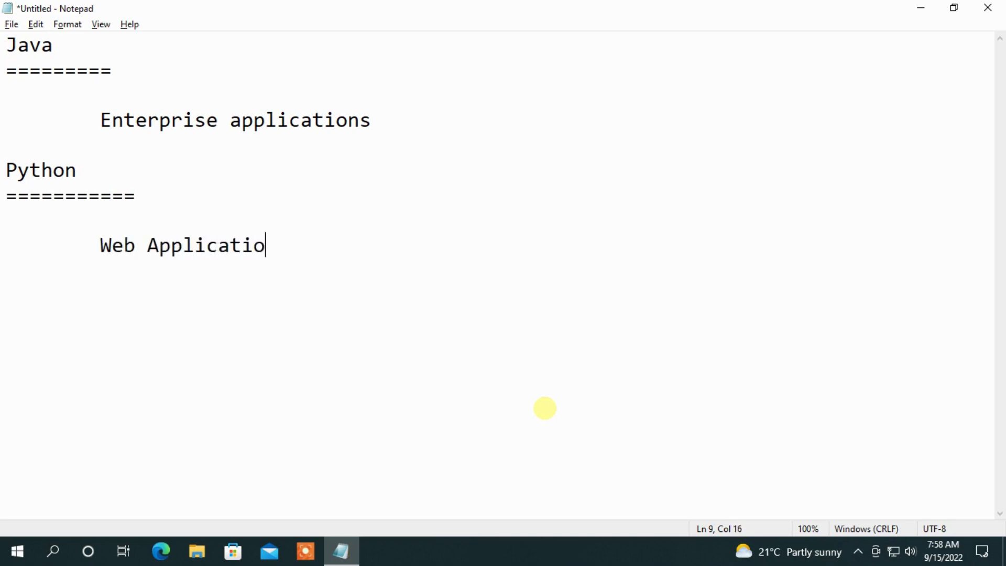
text(ns)
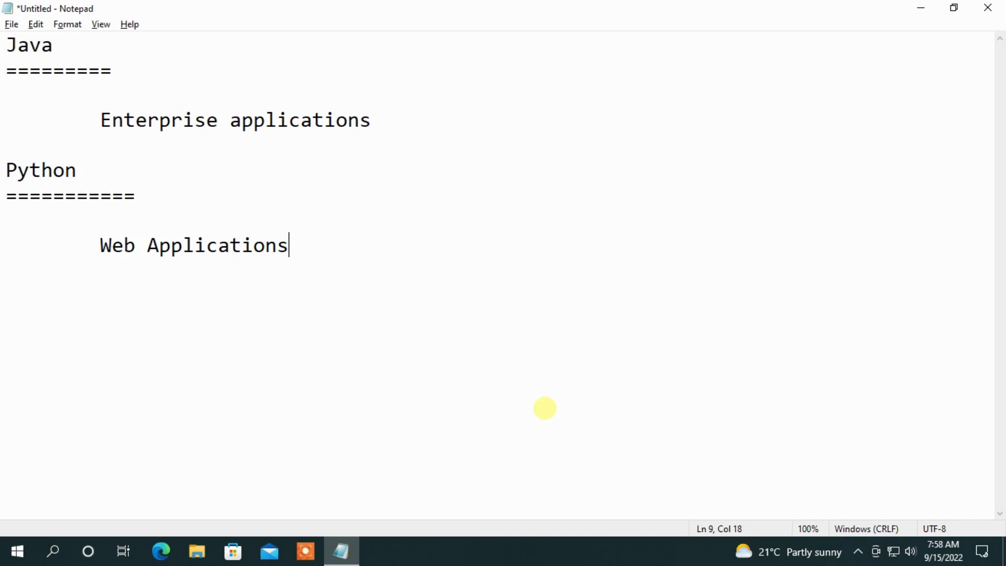
mouse_move(552, 415)
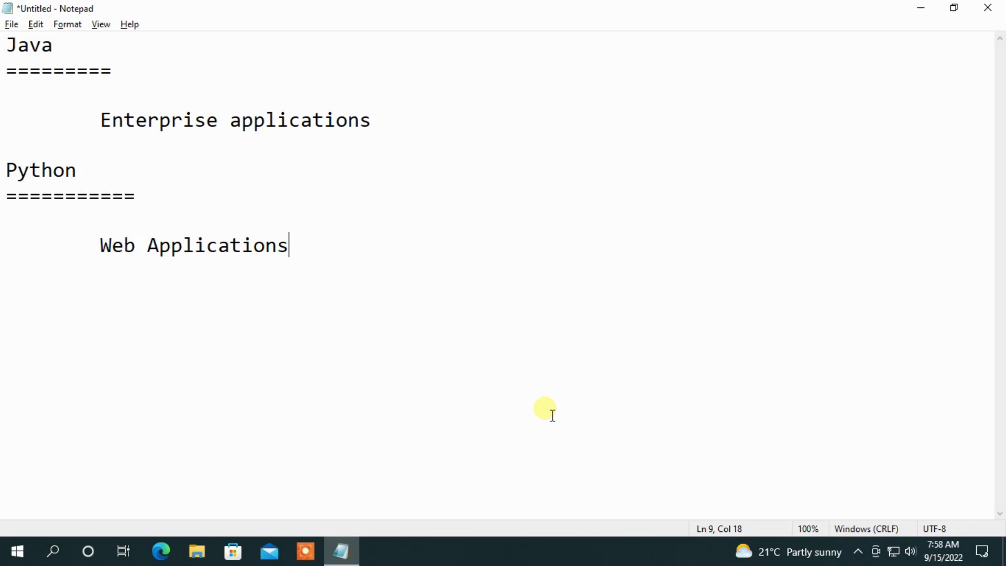
- Create an empty indented line below 'Enterprise applications' in the Java section
click(370, 120)
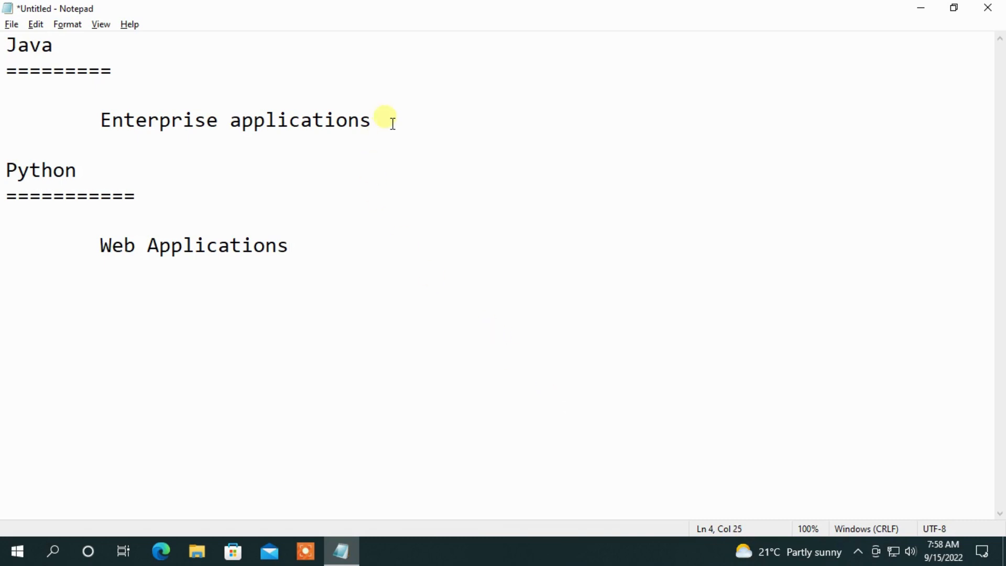
key(enter)
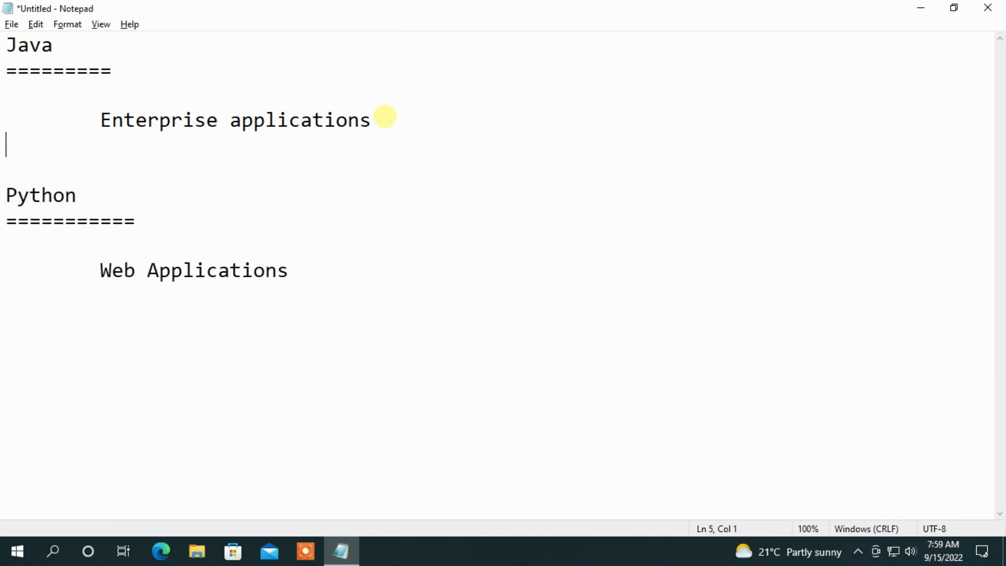
key(enter)
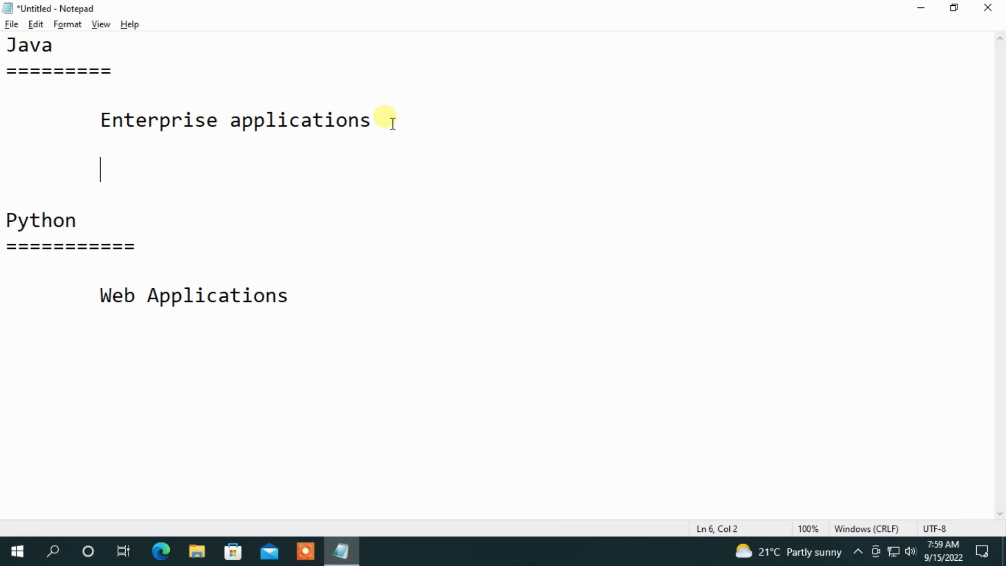
- Type '3 Billion' on the new indented Java line
text(3 Bi)
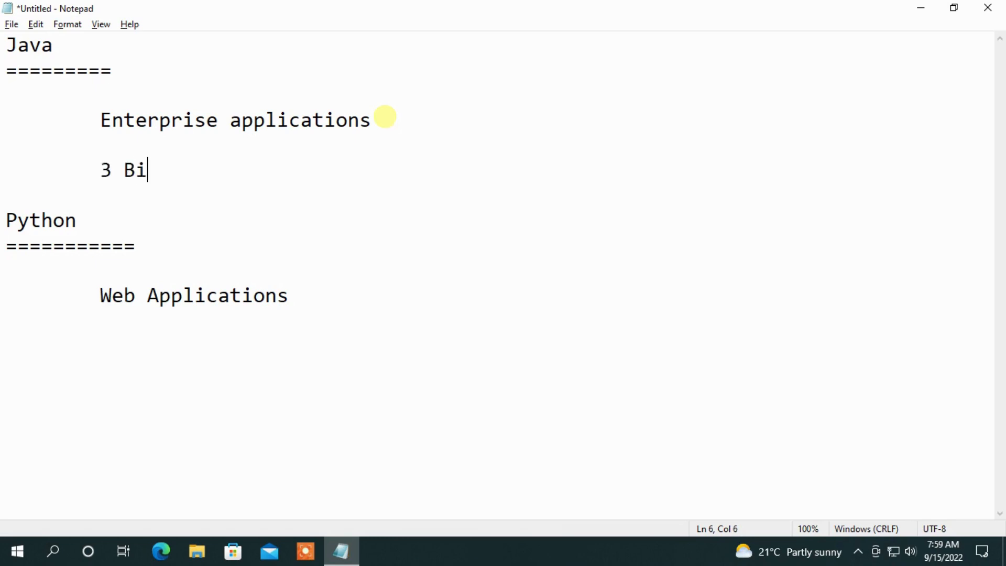
text(llion)
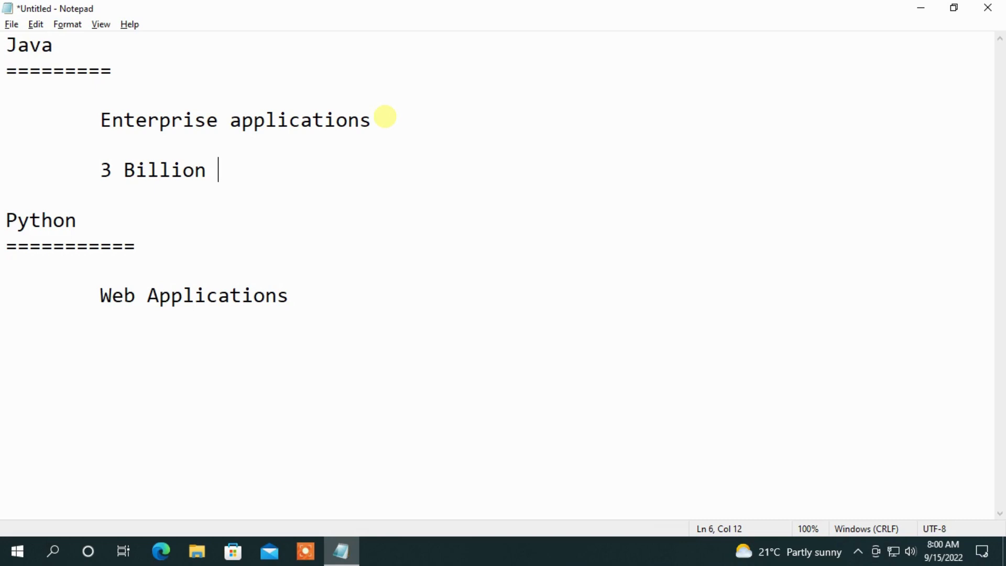
- Add 'Data Science' as an indented entry below 'Web Applications'
click(290, 295)
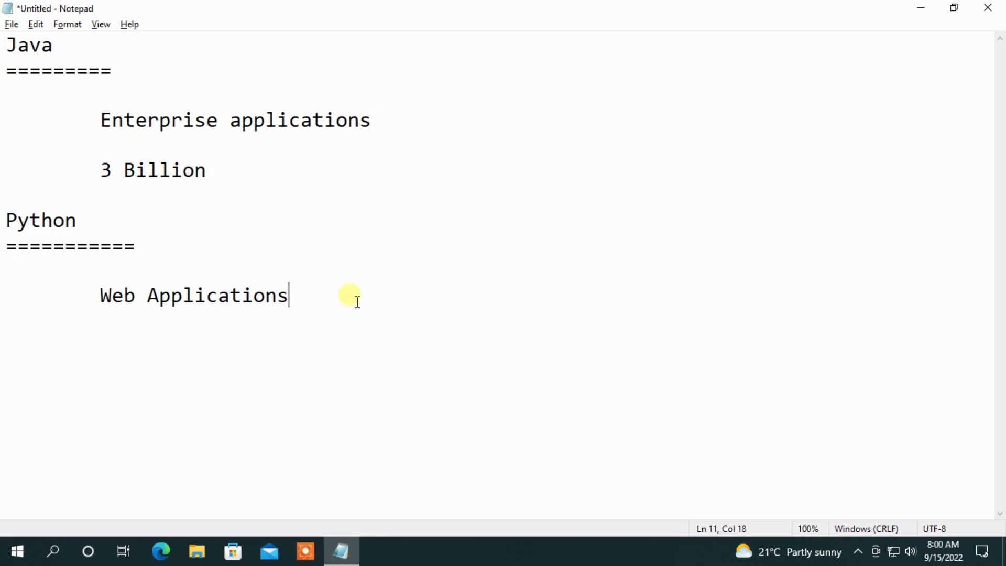
key(Enter)
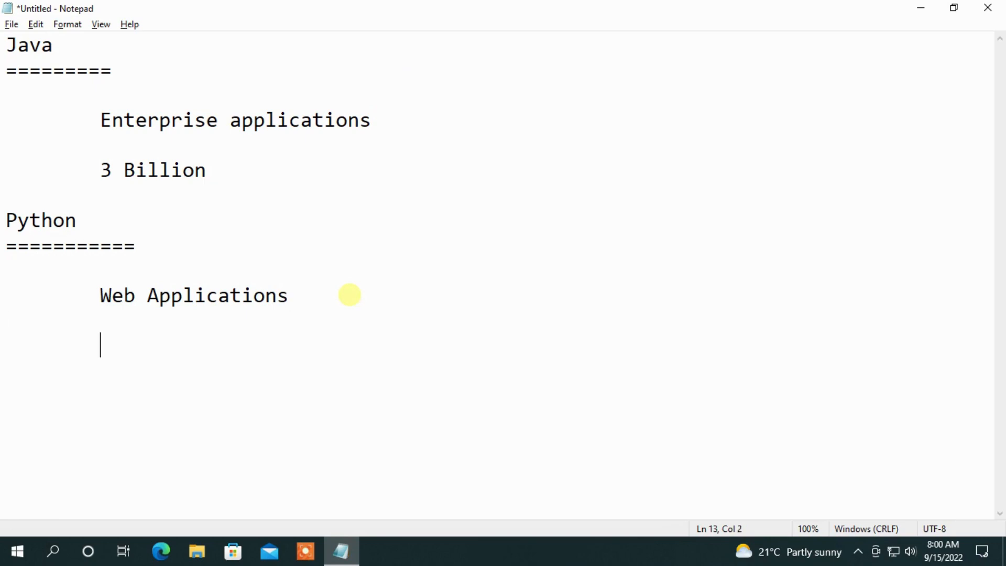
mouse_move(357, 301)
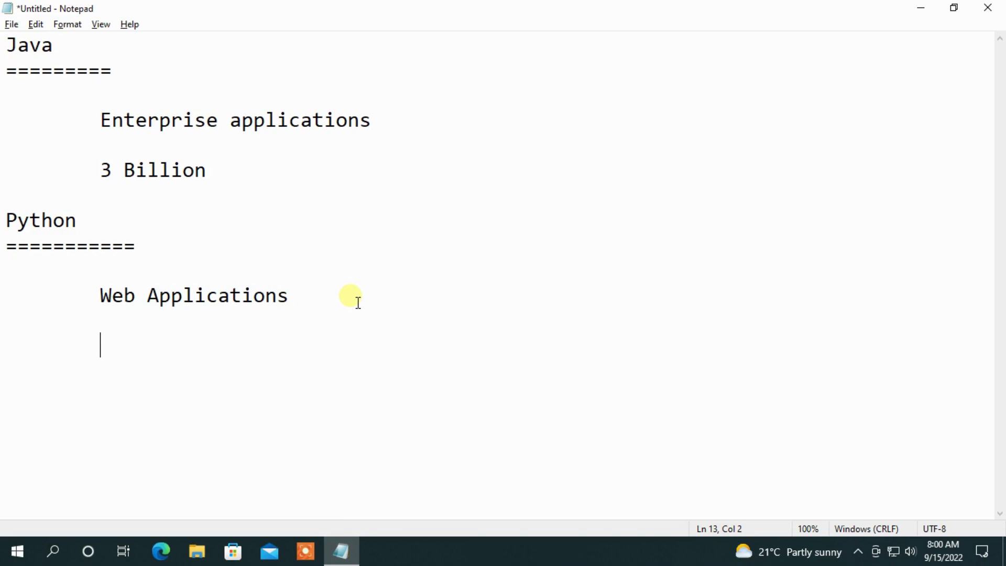
text(Data Sci)
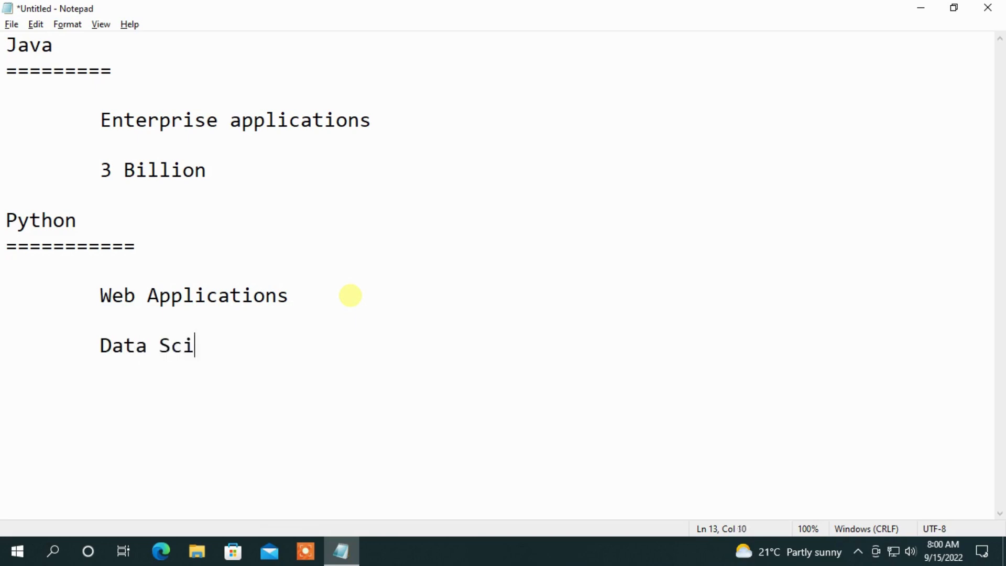
text(ence)
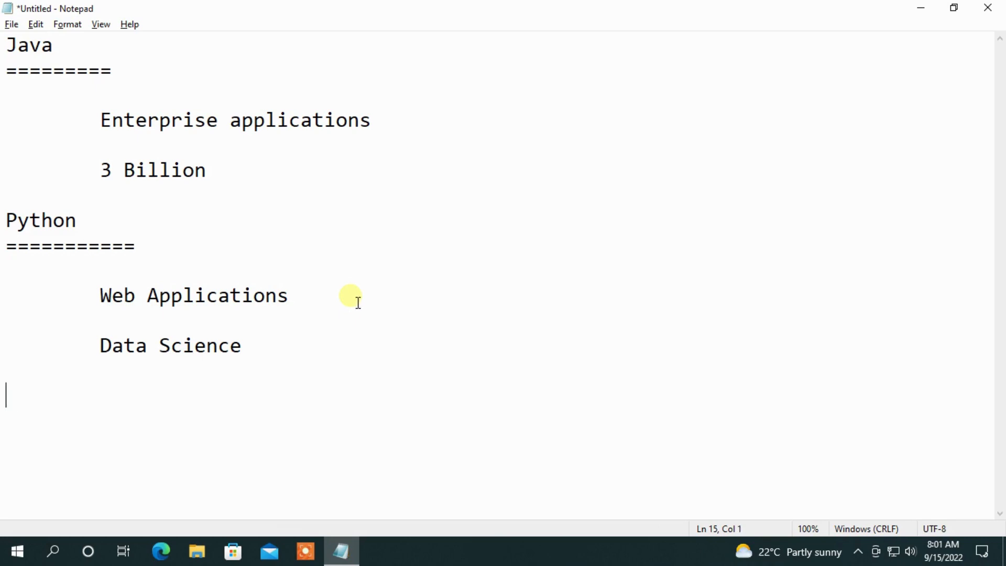
- Type 'SADAQ' and complete the '14+ years' experience line
text(SADAQ 1)
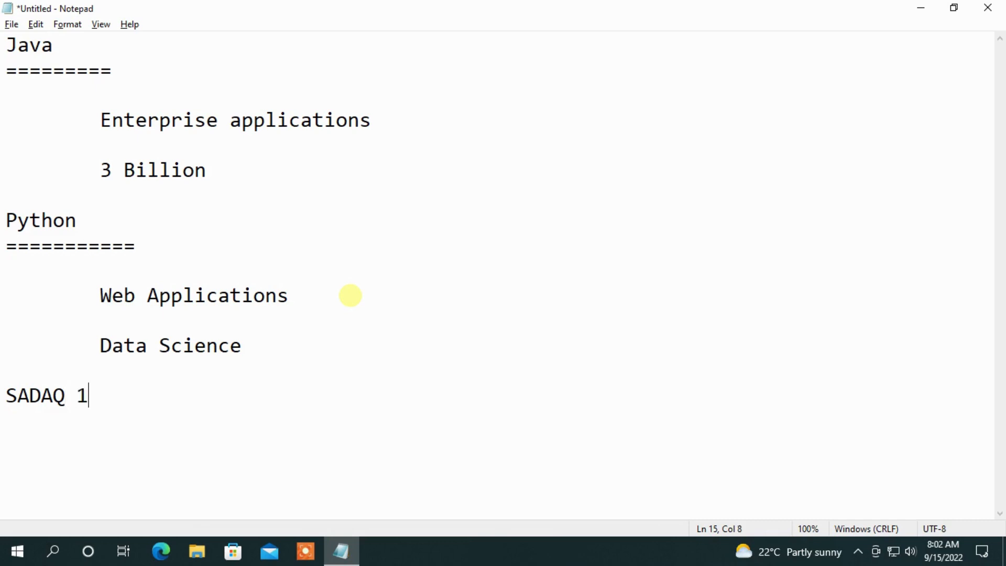
text(4+)
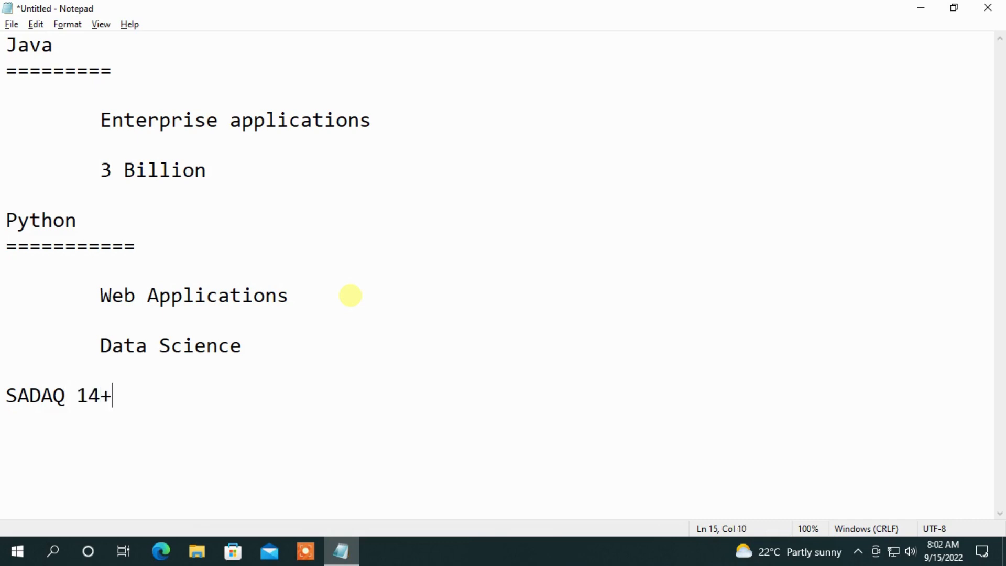
text(years)
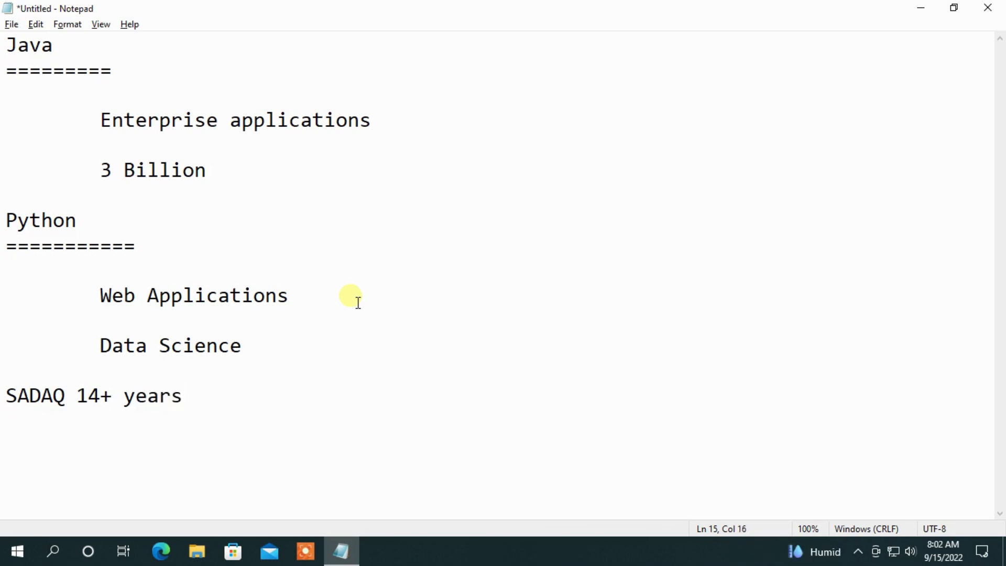
- Add a new line reading 'Programming is an art'
text(Program)
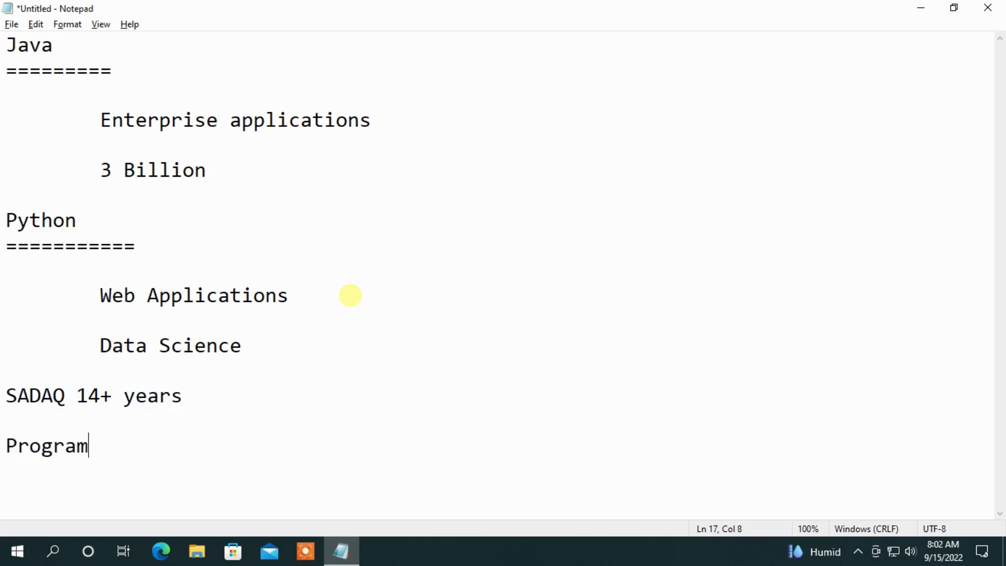
text(ming is an)
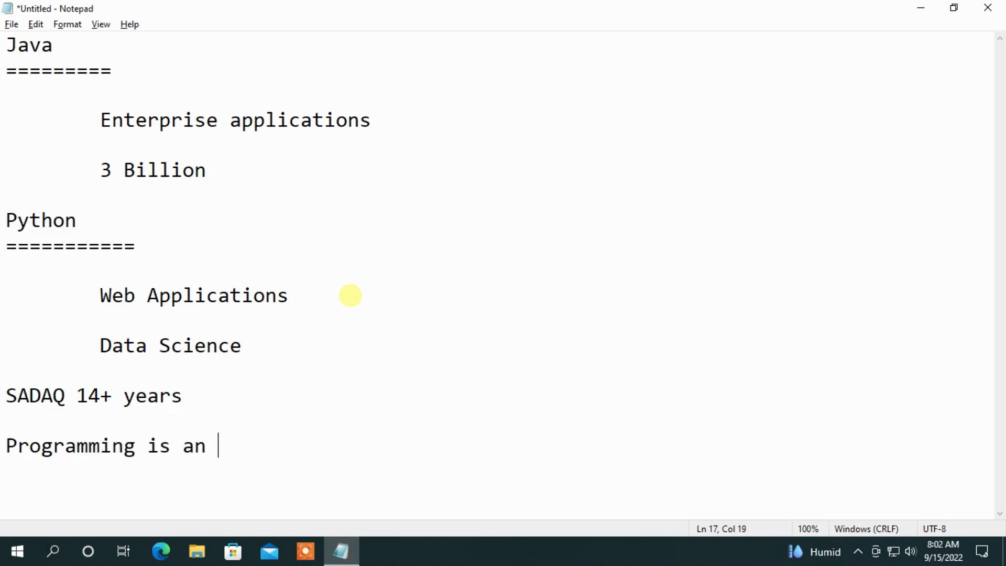
text(art)
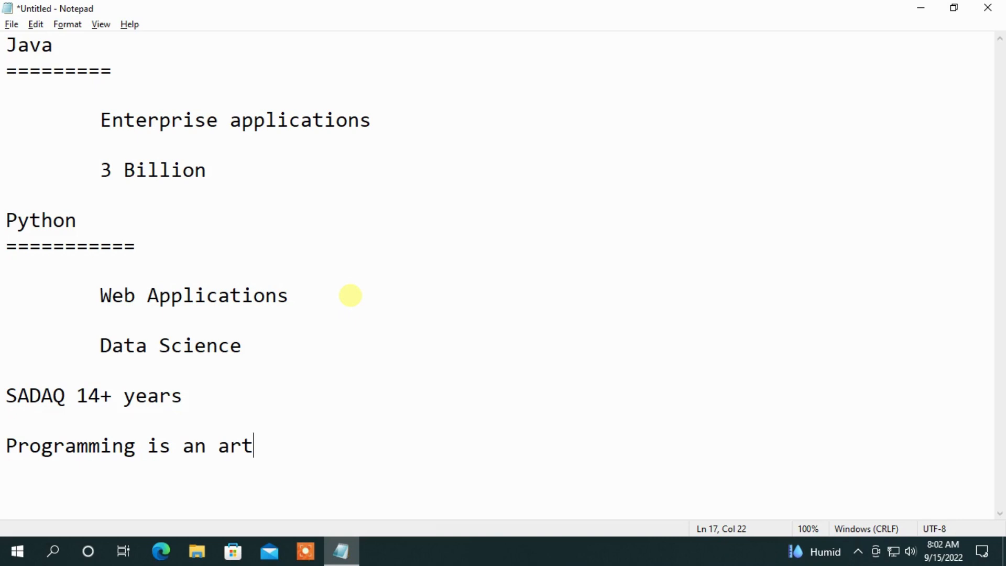
mouse_move(358, 302)
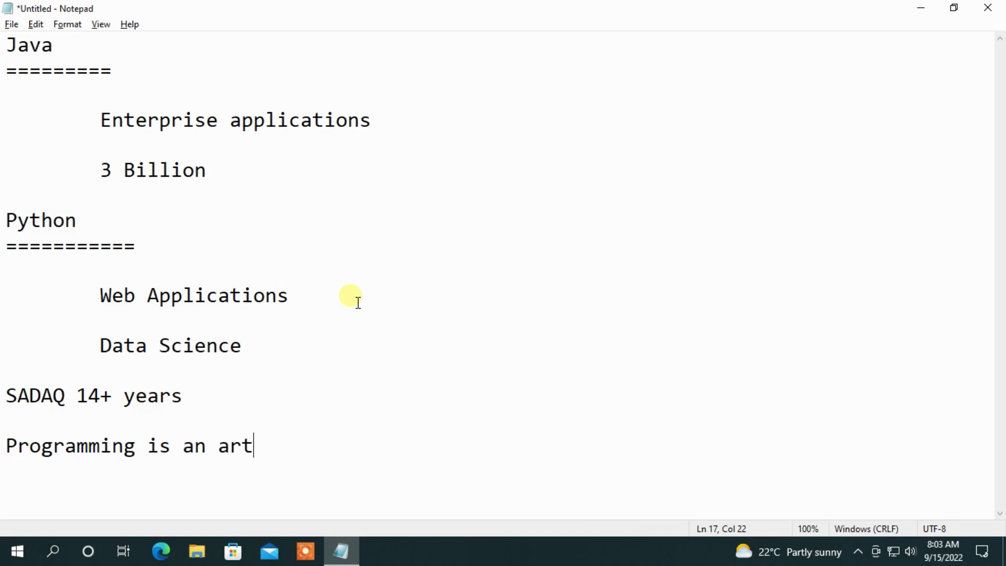
- Type the line 'NO need programming knowledge in advance', fixing a typo
text(NO n)
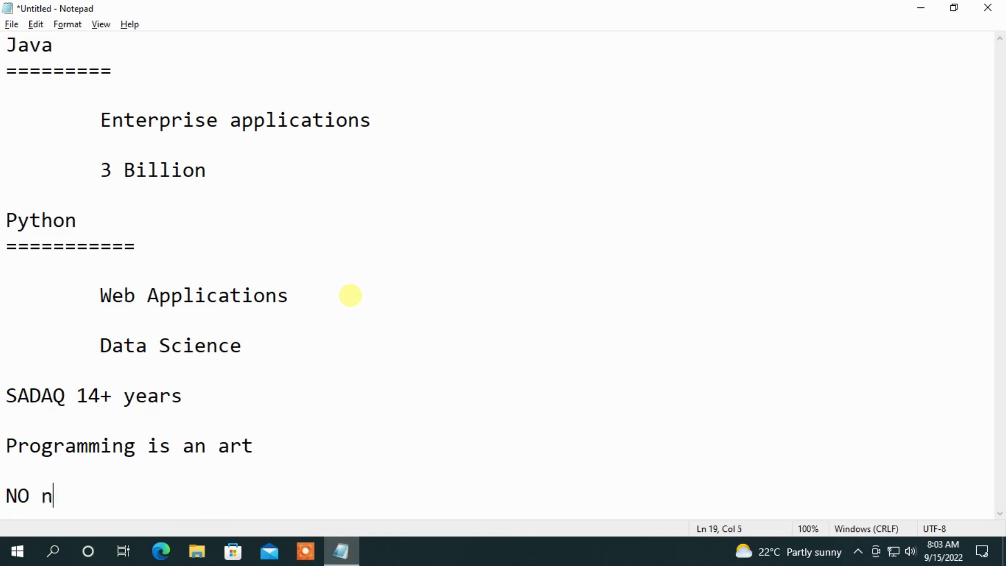
text(eed)
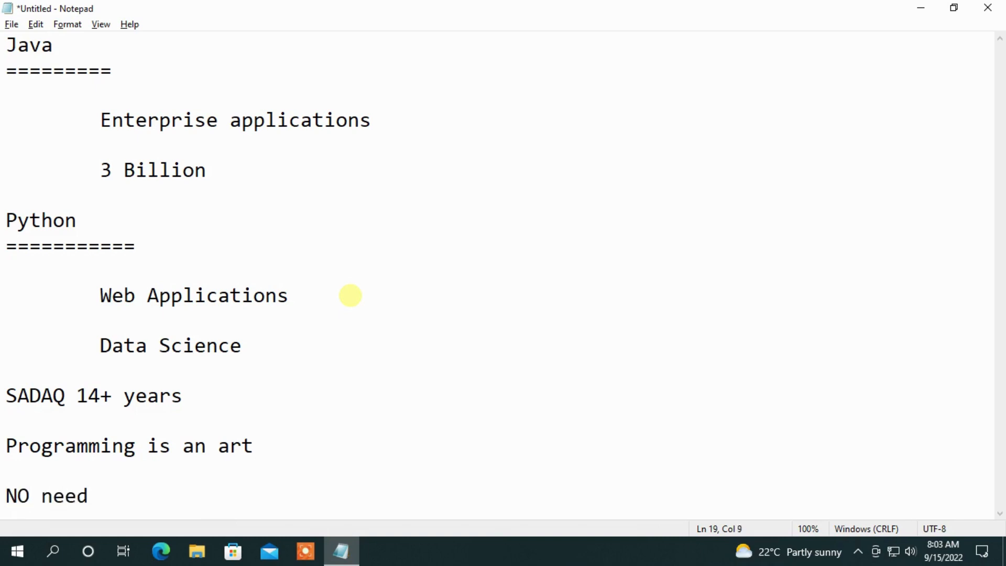
text(progra)
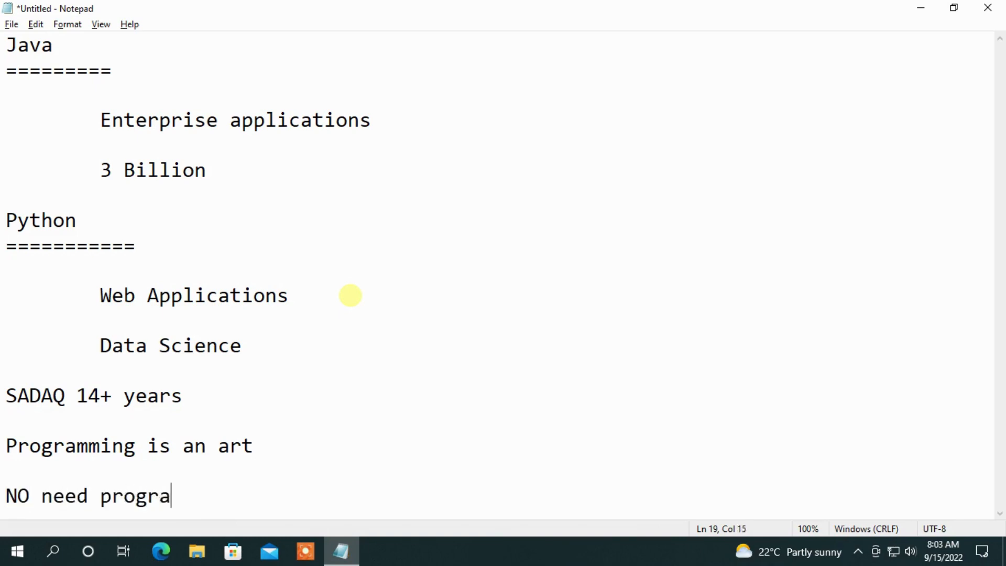
text(mming k)
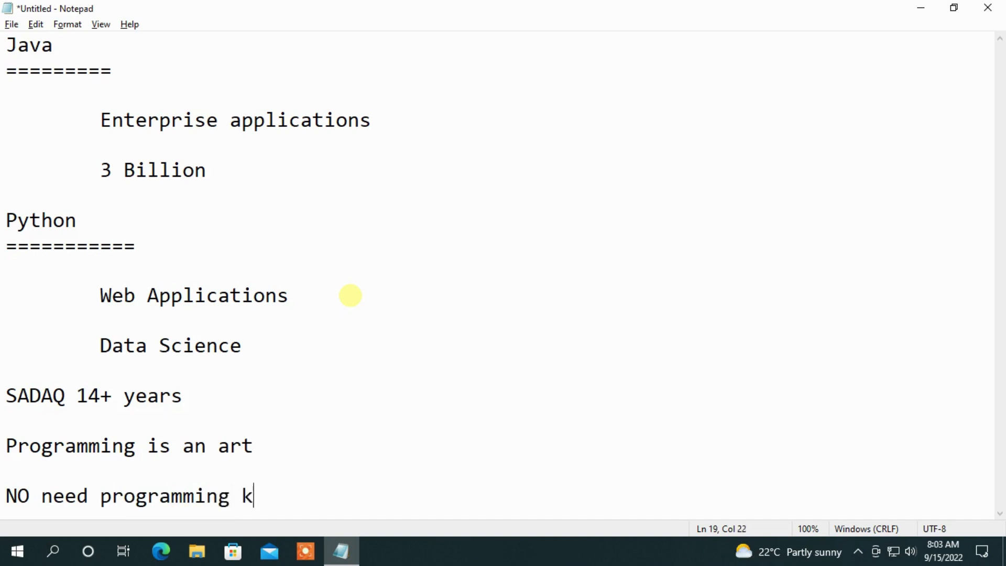
text(nowledge i)
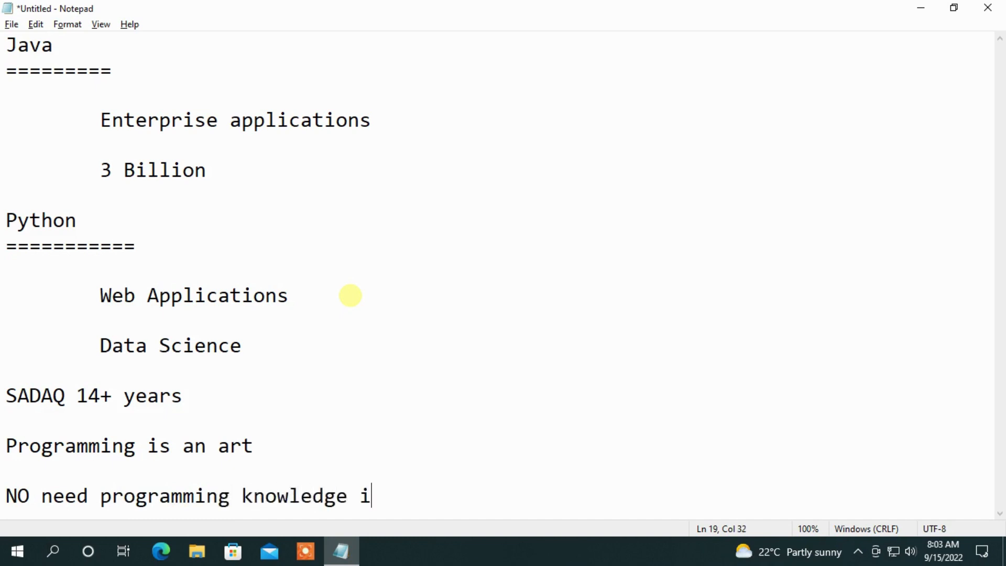
key(Backspace)
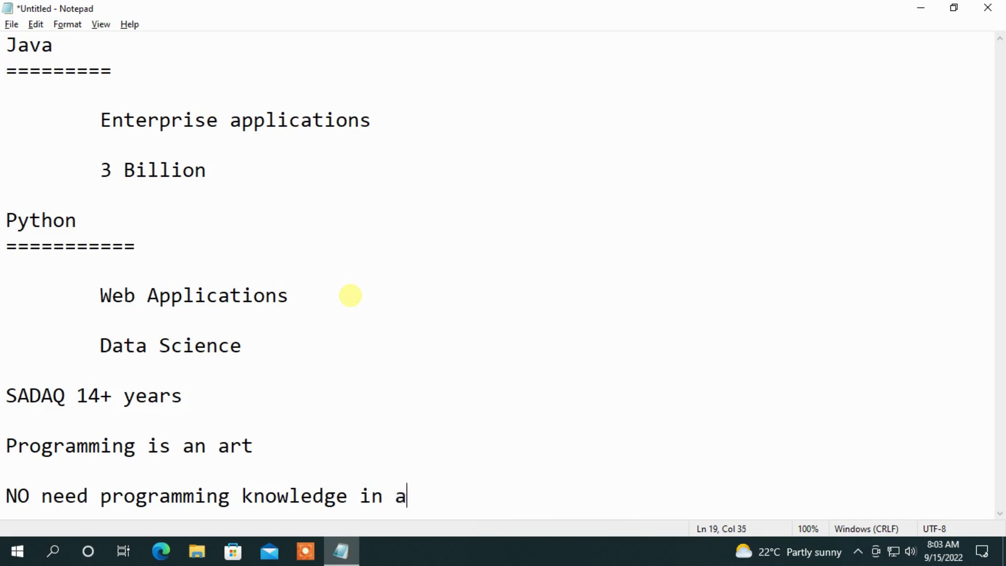
text(dvance)
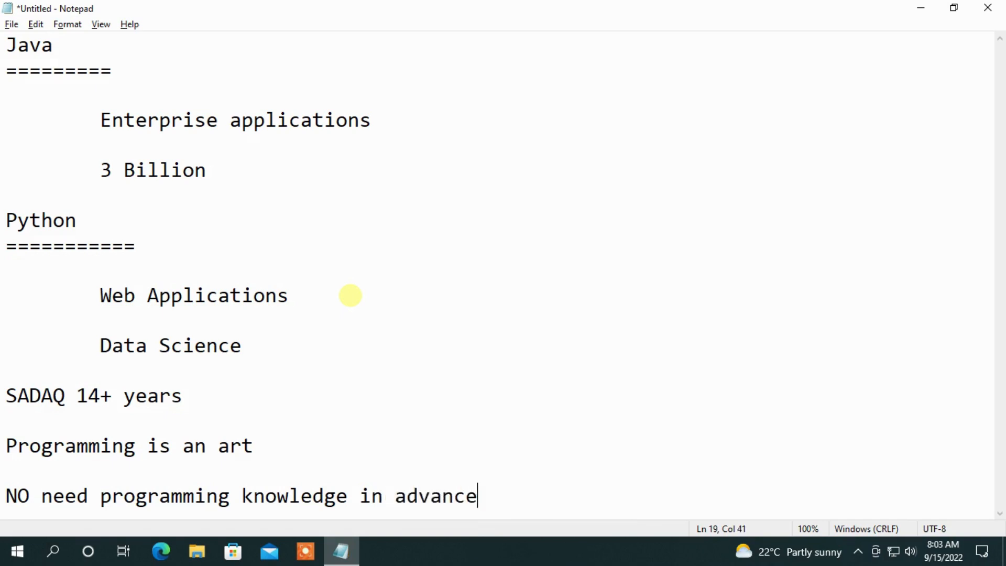
mouse_move(357, 302)
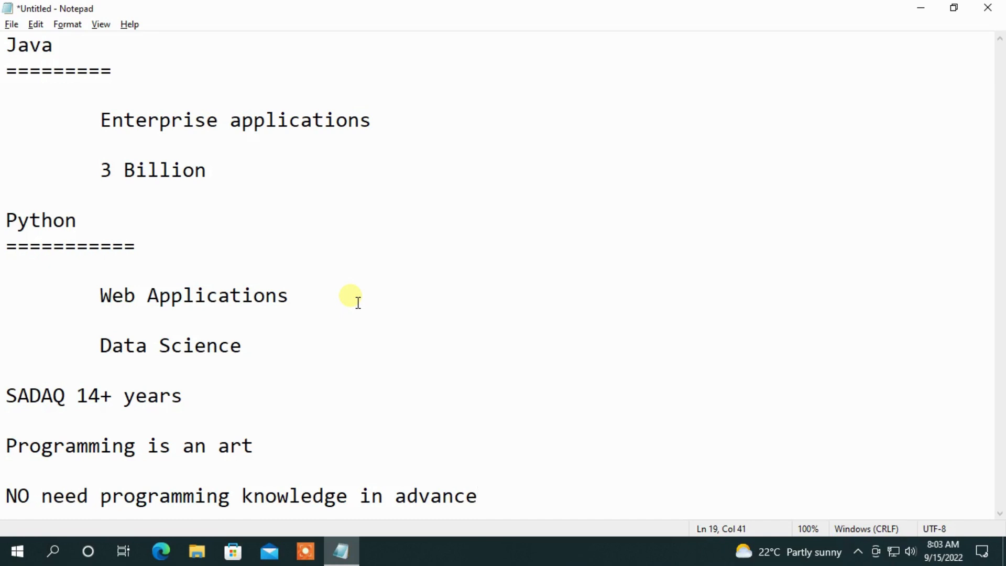
- Place the cursor to begin highlighting the Python use cases
click(478, 495)
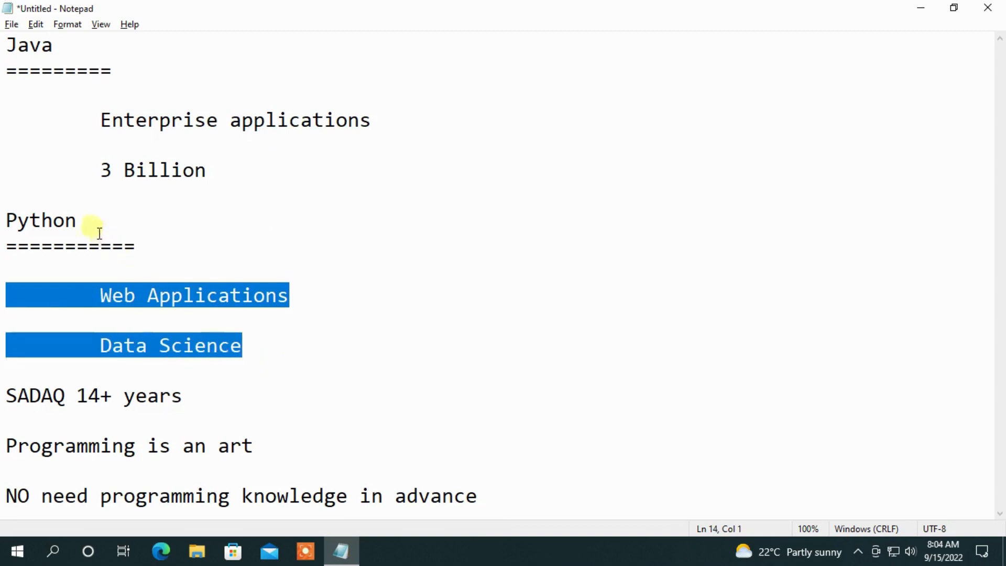
- Select '3 Billion', deselect it, then select the whole 'Data Science' entry
drag(95, 220, 252, 345)
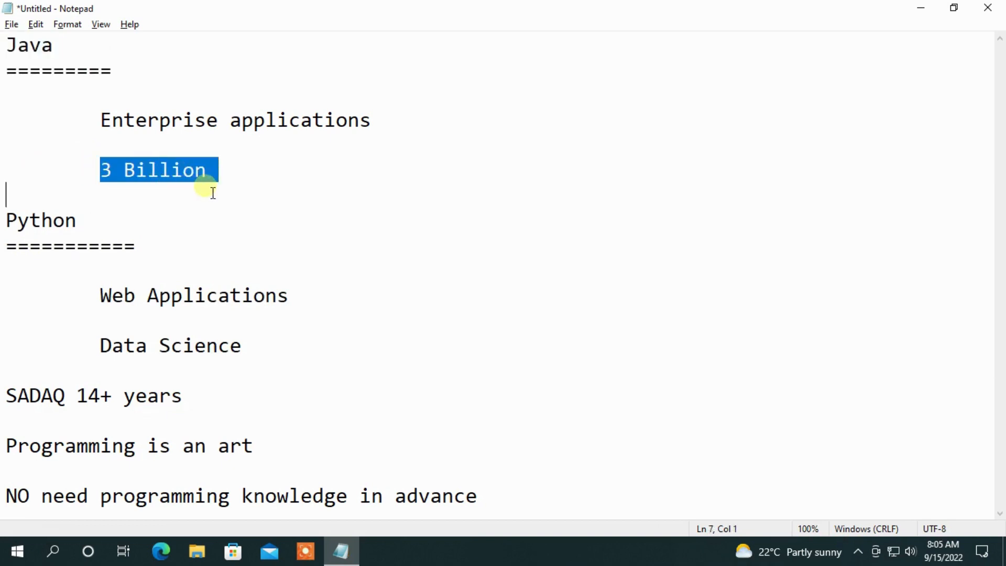
mouse_move(95, 362)
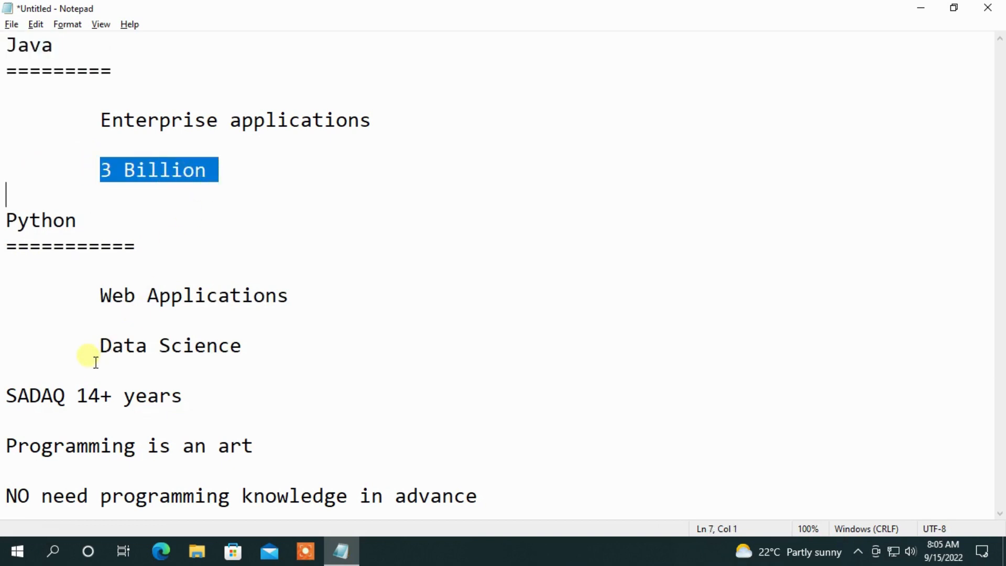
click(96, 346)
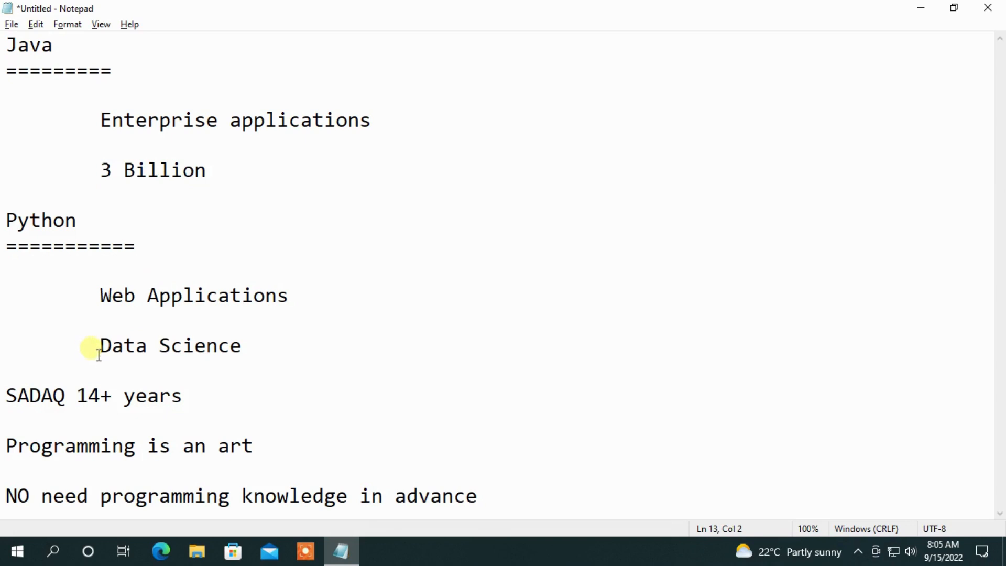
double_click(122, 345)
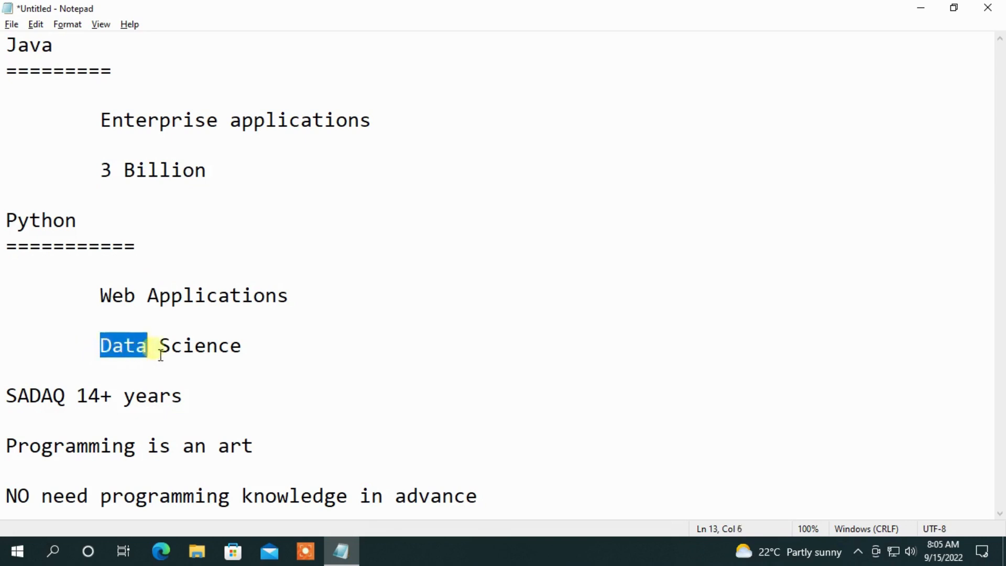
drag(148, 345, 242, 346)
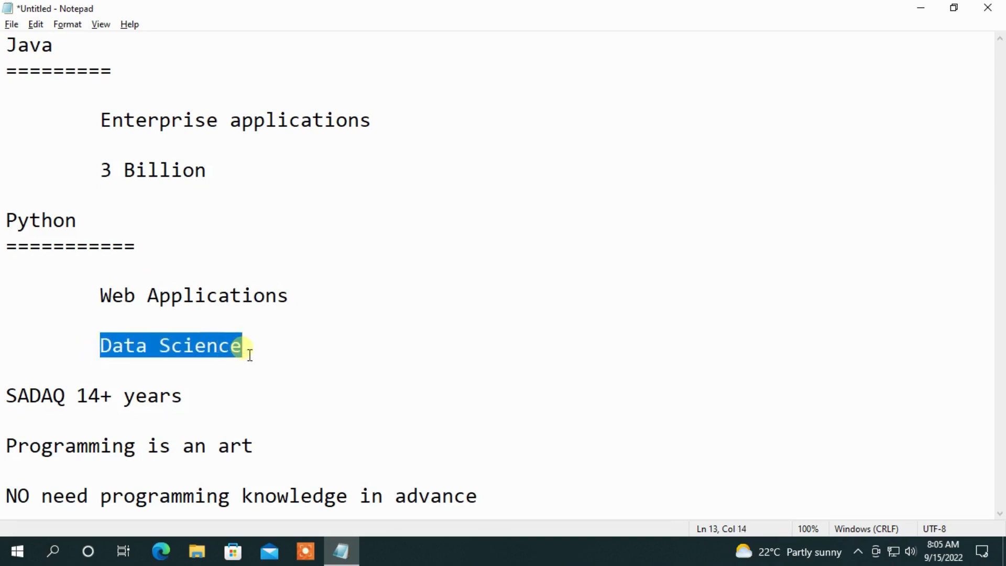